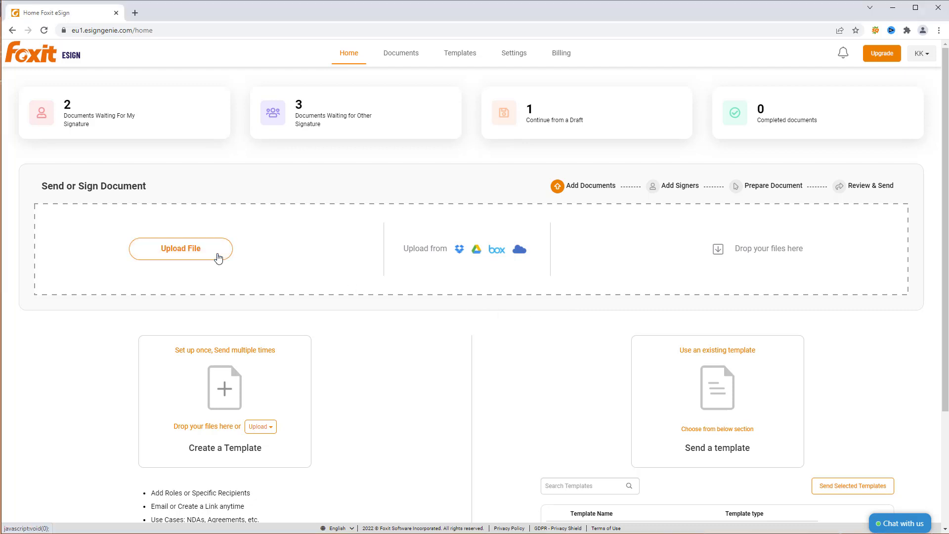
Upload Letter of Agreement.pdf by dropping it into a new envelope.
{"action": "left_click", "coordinate": [180, 249]}
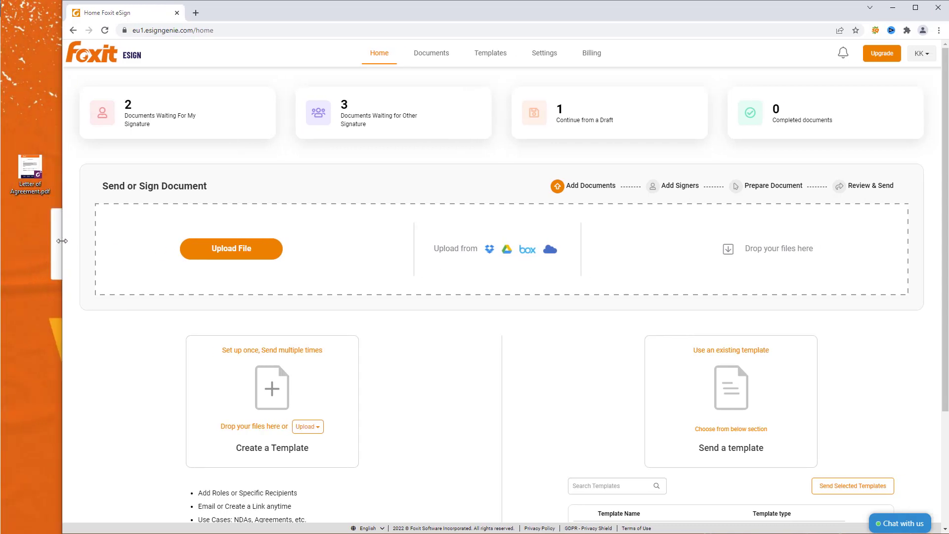
{"action": "left_click_drag", "start_coordinate": [29, 175], "coordinate": [336, 282]}
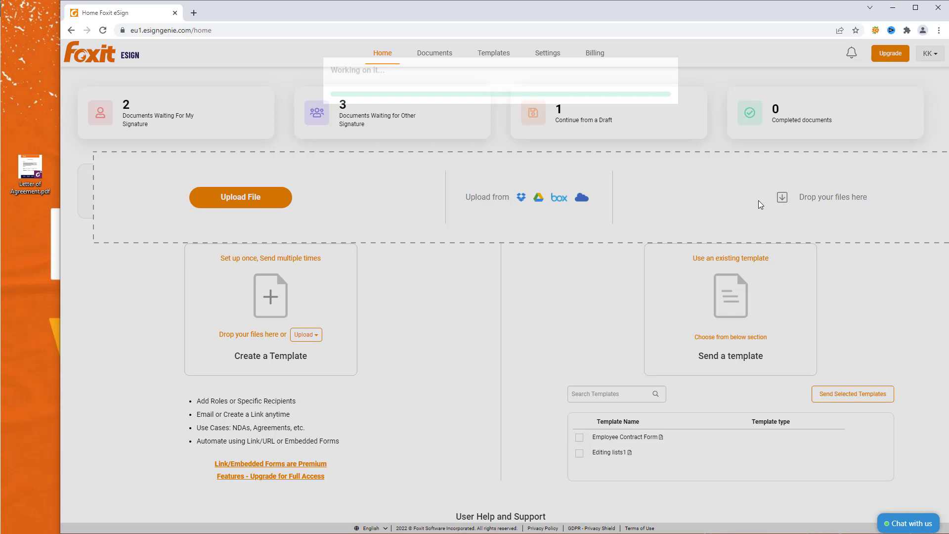
{"action": "left_click", "coordinate": [240, 197]}
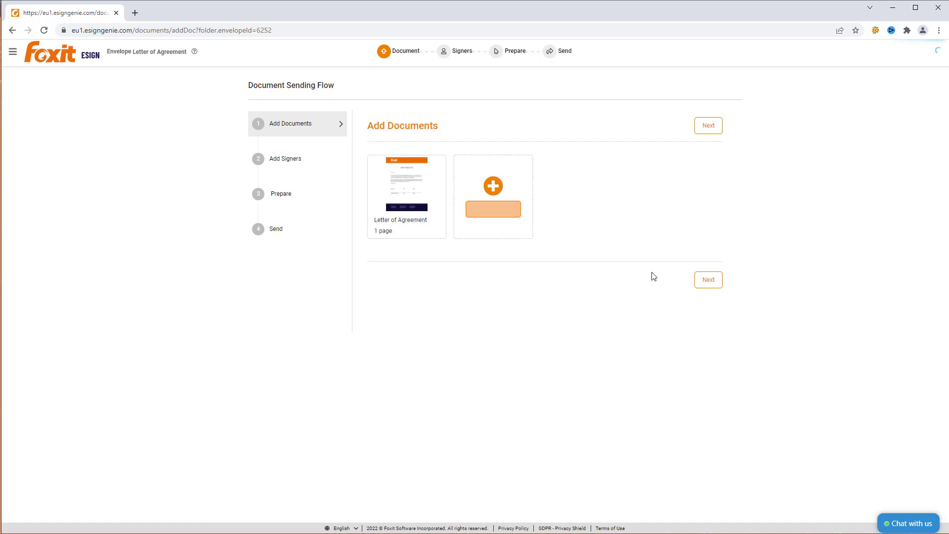
Enforce the signing sequence and set authentication to Email Two-Factor Authentication.
{"action": "left_click", "coordinate": [707, 279]}
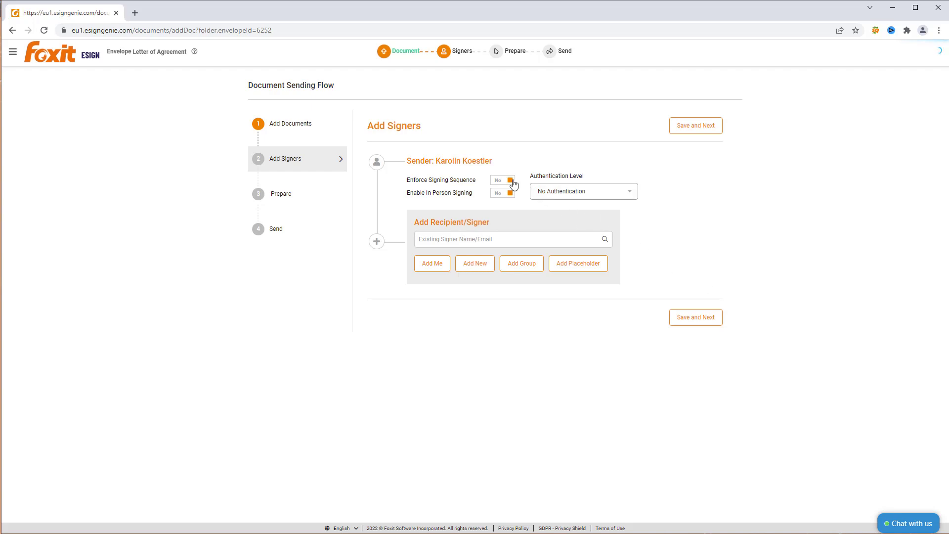
{"action": "left_click", "coordinate": [501, 180]}
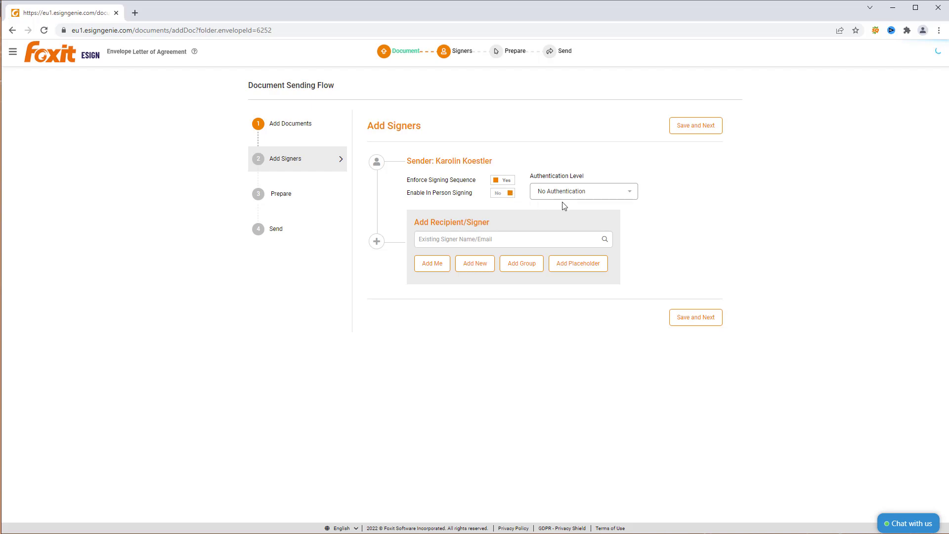
{"action": "left_click", "coordinate": [583, 191]}
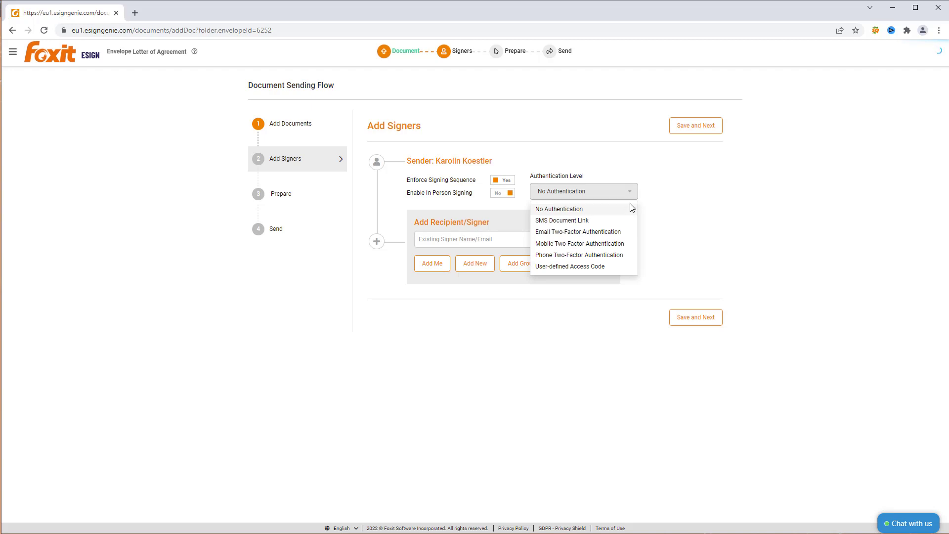
{"action": "left_click", "coordinate": [577, 231]}
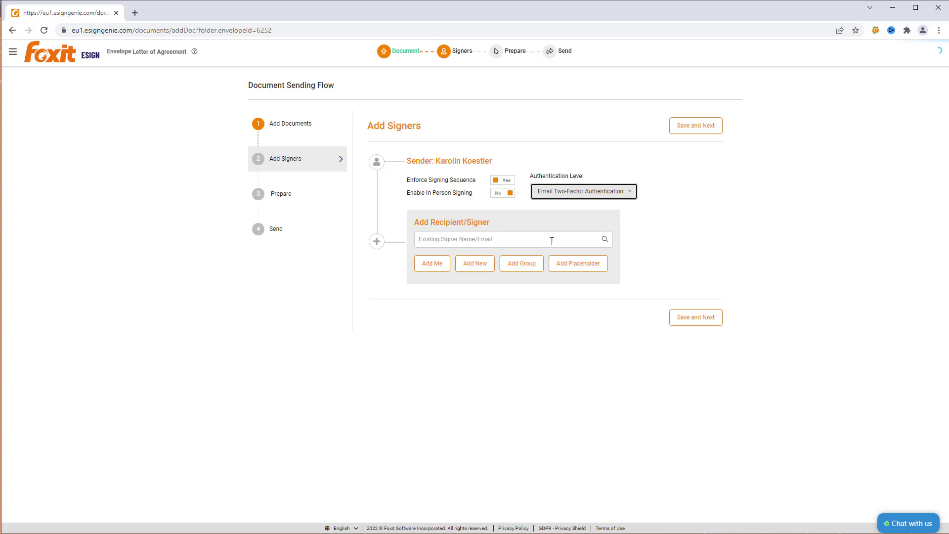
Add the existing contact suggested for 'k' as the first signer.
{"action": "left_click", "coordinate": [513, 238]}
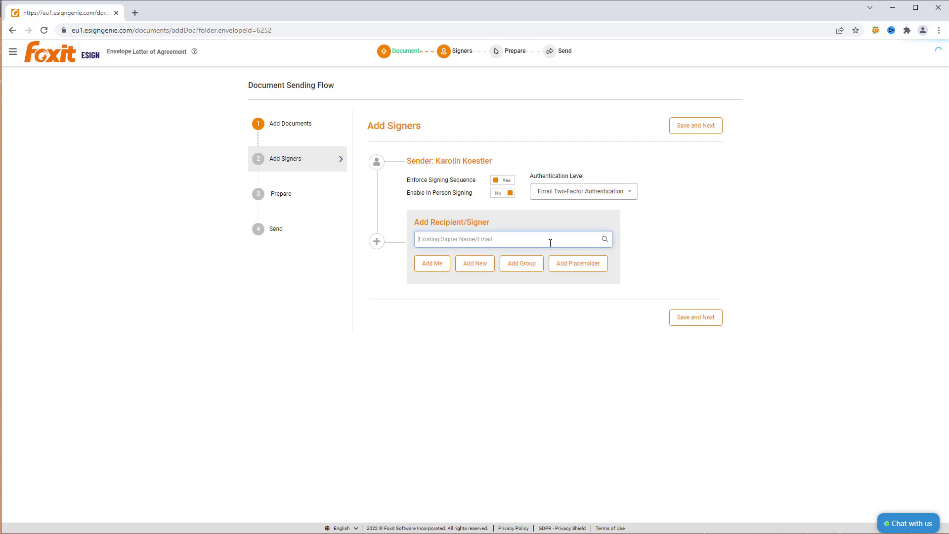
{"action": "type", "text": "k"}
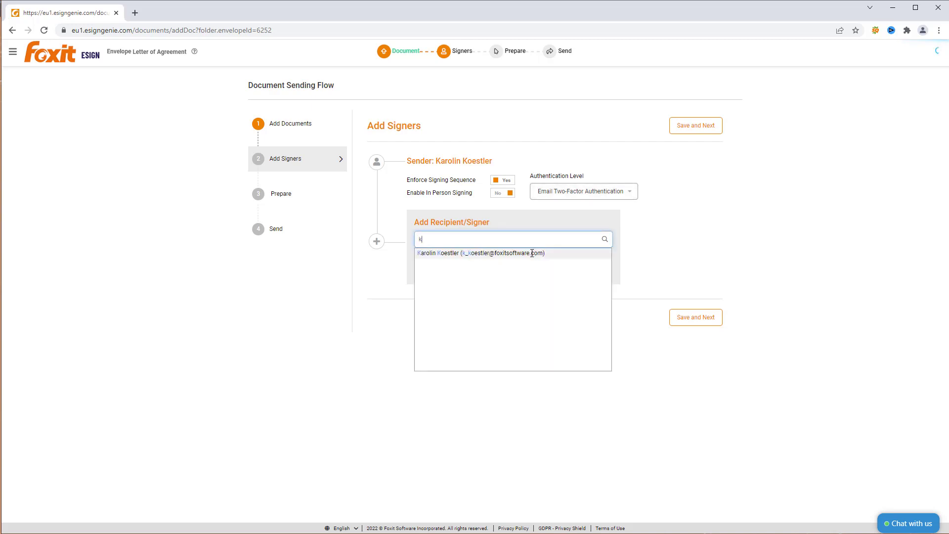
{"action": "left_click", "coordinate": [479, 253]}
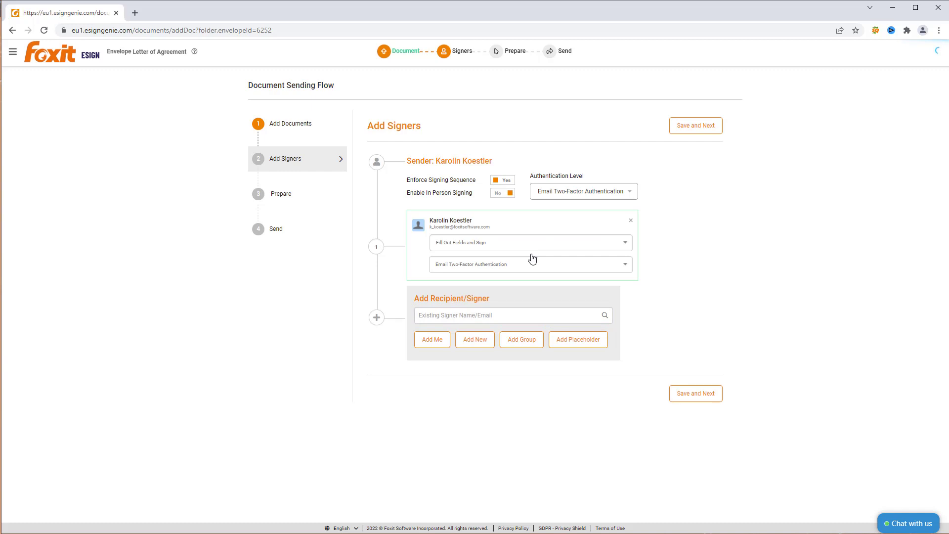
{"action": "left_click", "coordinate": [475, 340]}
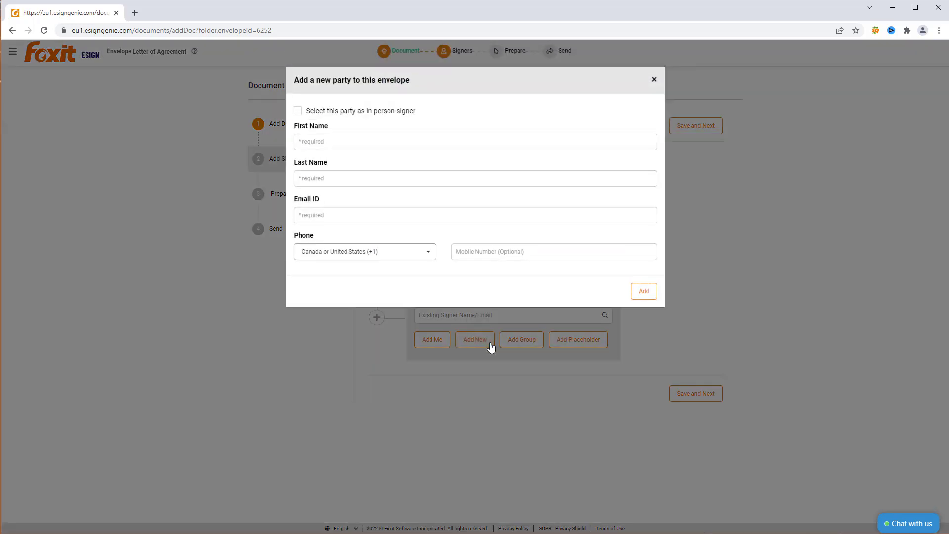
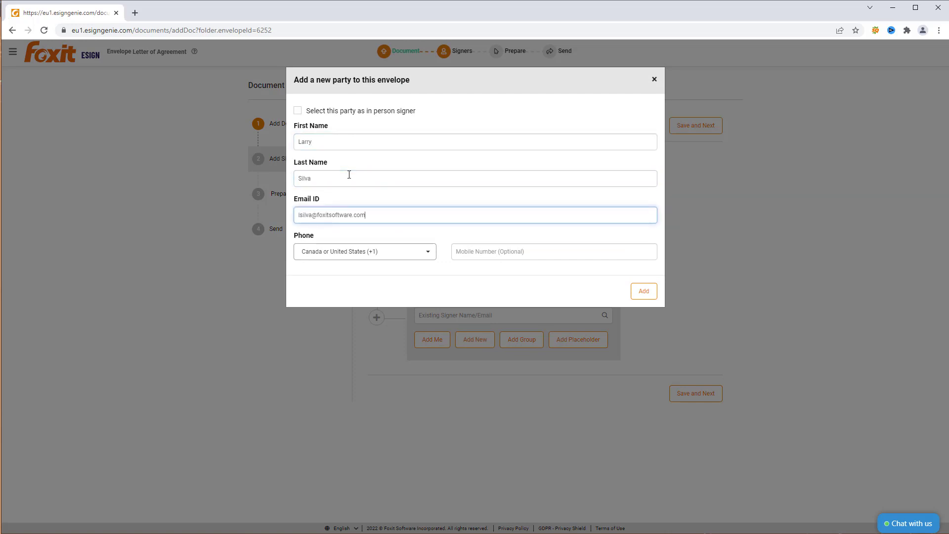
{"action": "left_click", "coordinate": [644, 291]}
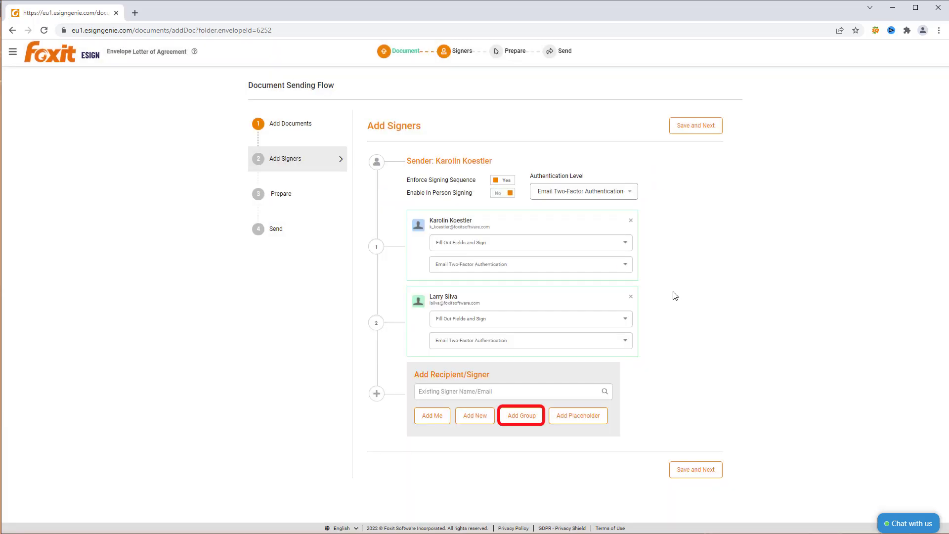
{"action": "mouse_move", "coordinate": [578, 416]}
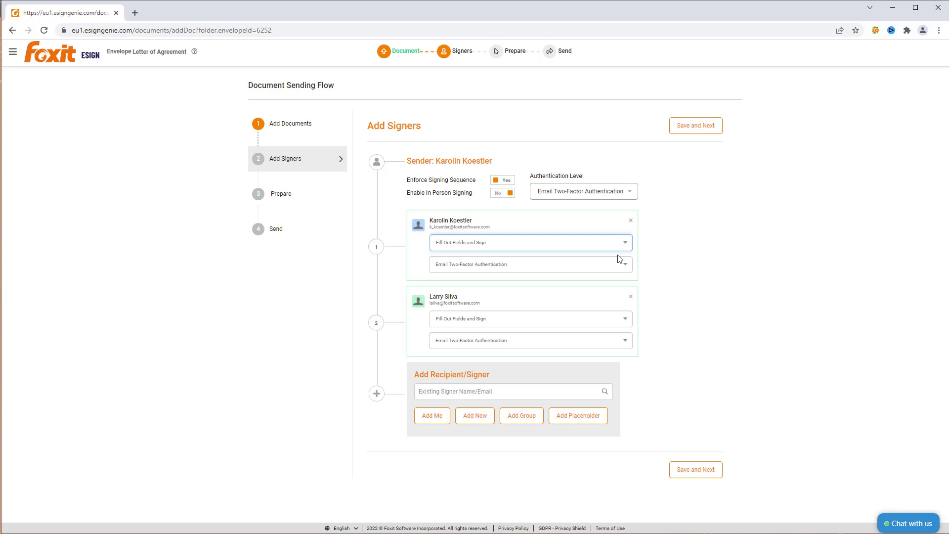
Select the first signer and place a signature field on the first Signature line.
{"action": "left_click", "coordinate": [695, 469]}
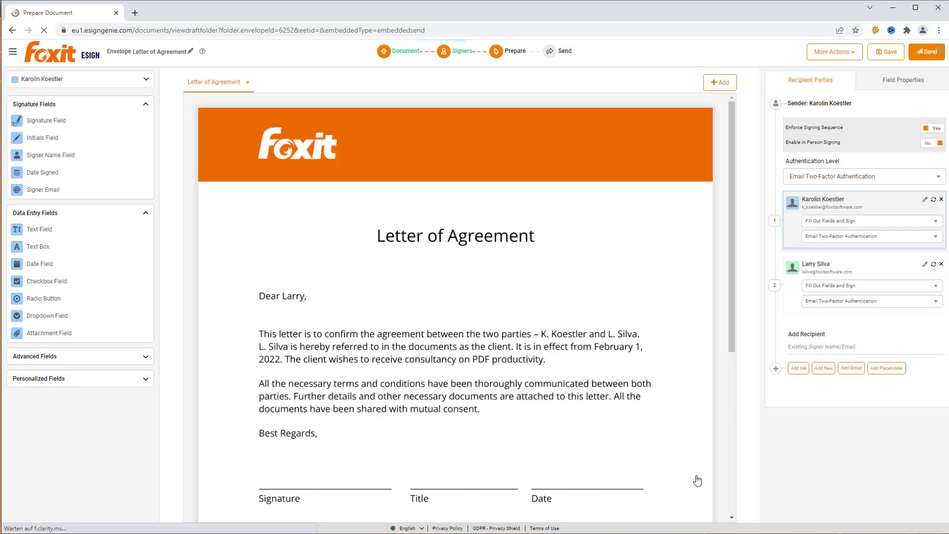
{"action": "scroll", "scroll_direction": "down", "scroll_amount": 3}
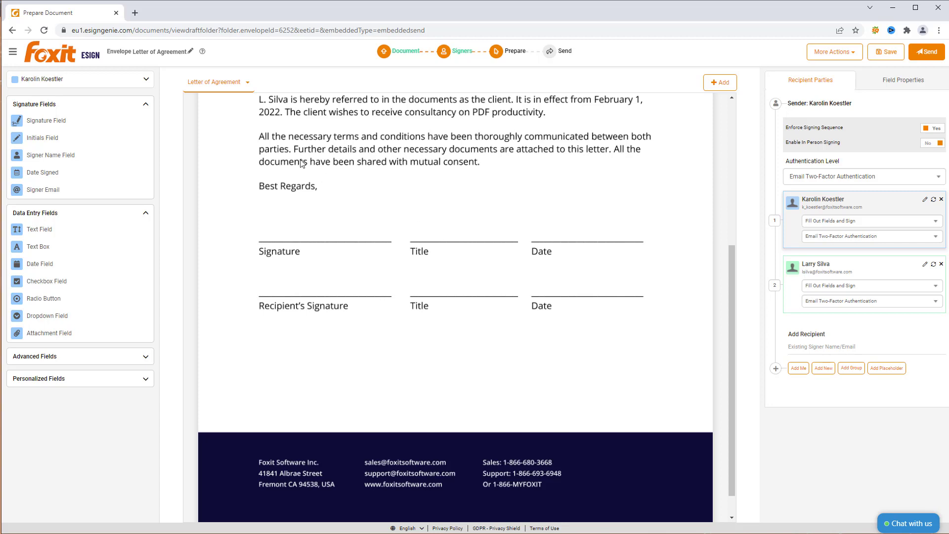
{"action": "left_click", "coordinate": [80, 79]}
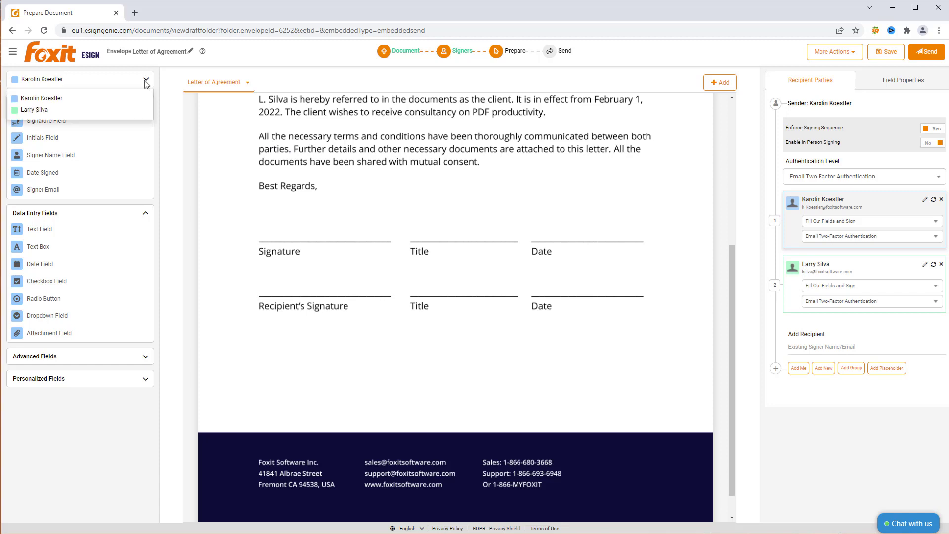
{"action": "mouse_move", "coordinate": [141, 102]}
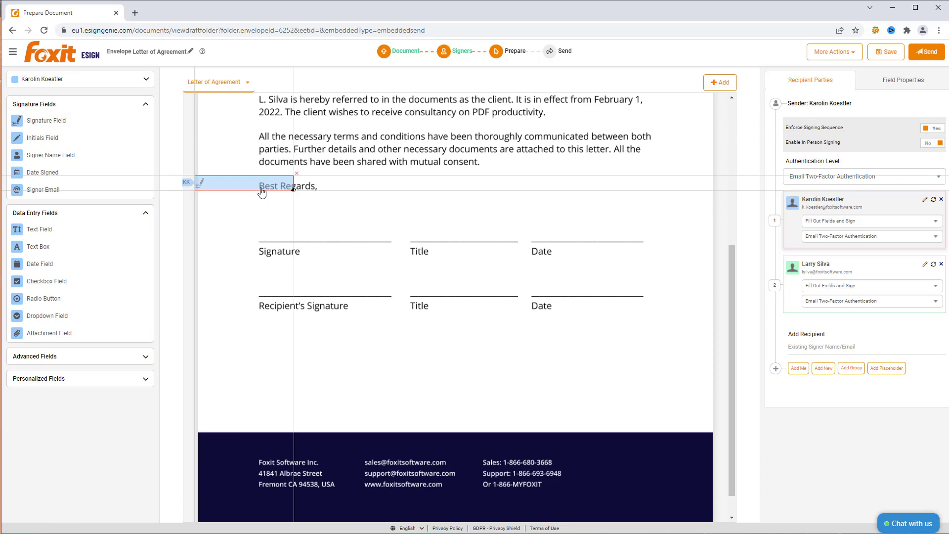
{"action": "left_click_drag", "start_coordinate": [243, 185], "coordinate": [318, 232]}
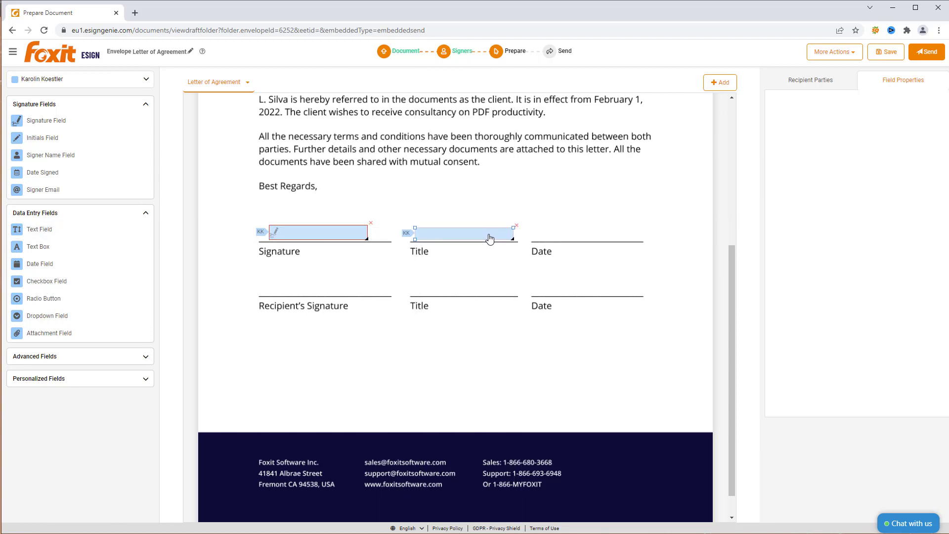
Make the first Title field mandatory and named 'Title', plus a mandatory Date Signed field.
{"action": "left_click", "coordinate": [463, 233]}
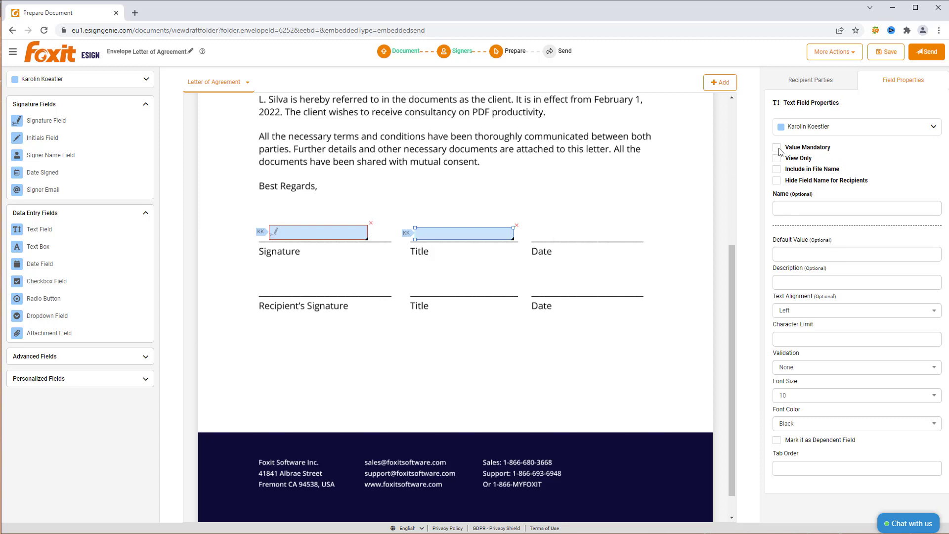
{"action": "left_click", "coordinate": [777, 148]}
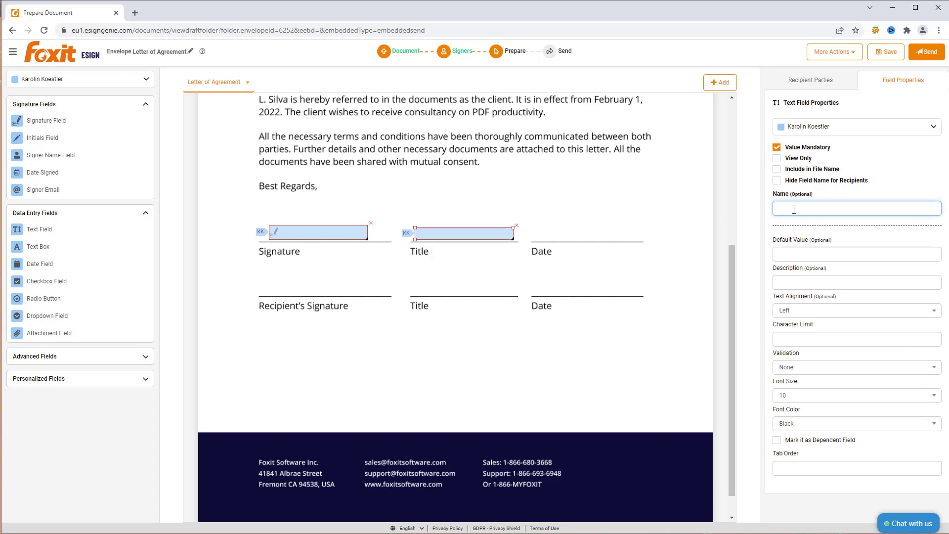
{"action": "type", "text": "Title"}
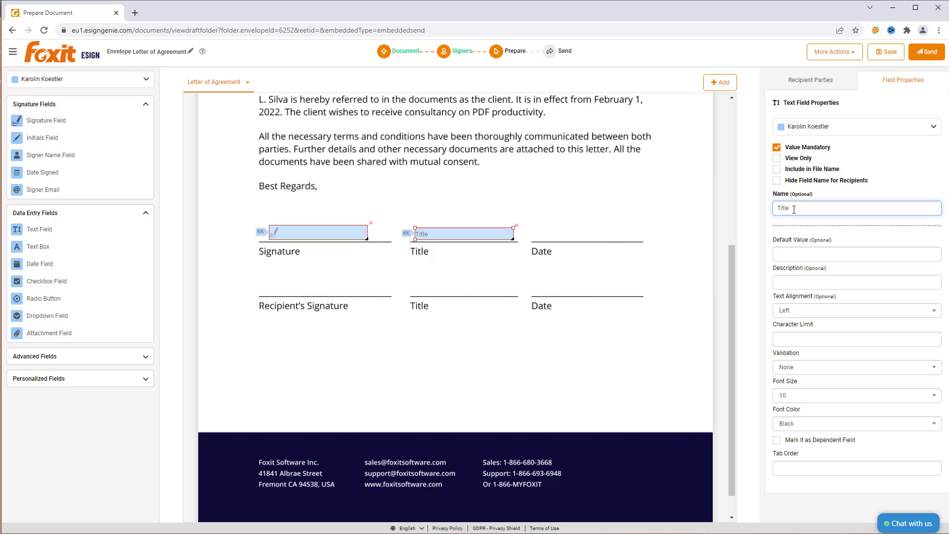
{"action": "mouse_move", "coordinate": [42, 172]}
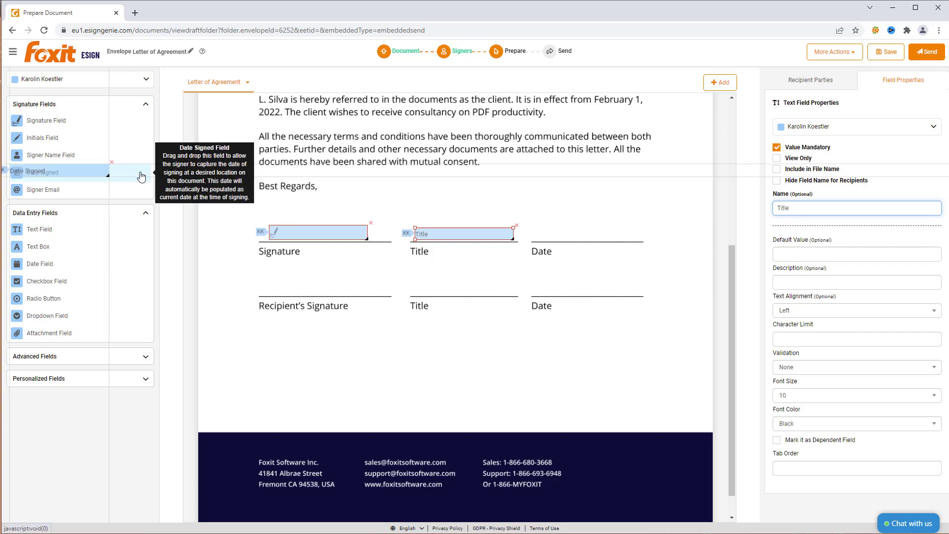
{"action": "left_click_drag", "start_coordinate": [48, 172], "coordinate": [584, 233]}
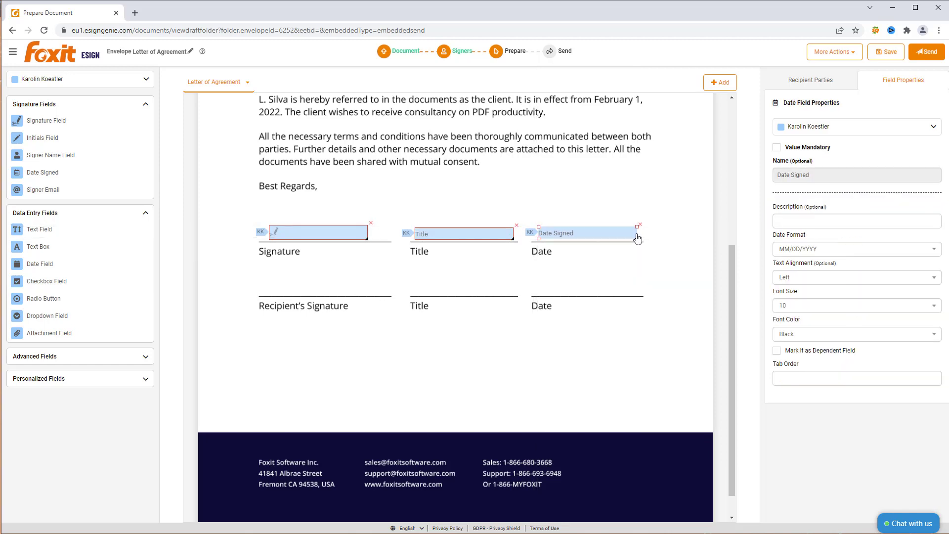
{"action": "left_click", "coordinate": [777, 147]}
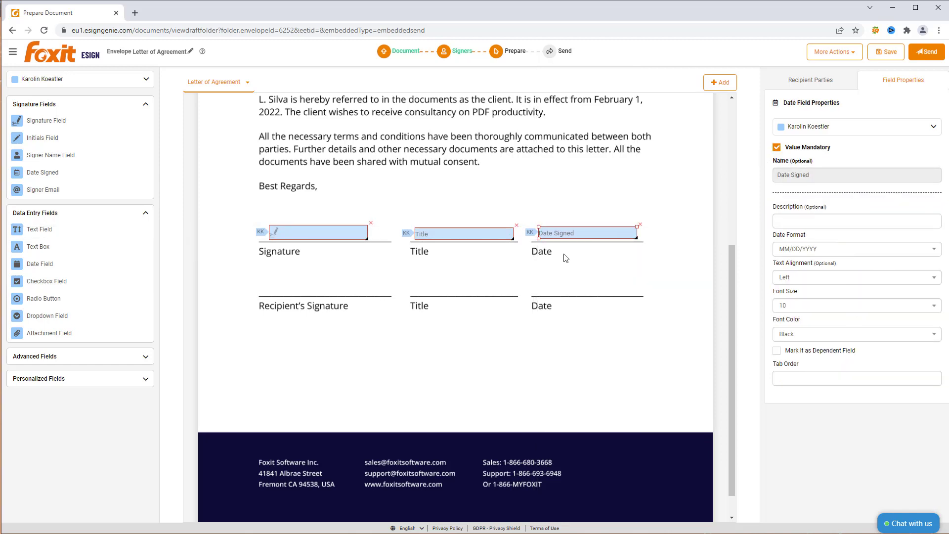
{"action": "mouse_move", "coordinate": [140, 79]}
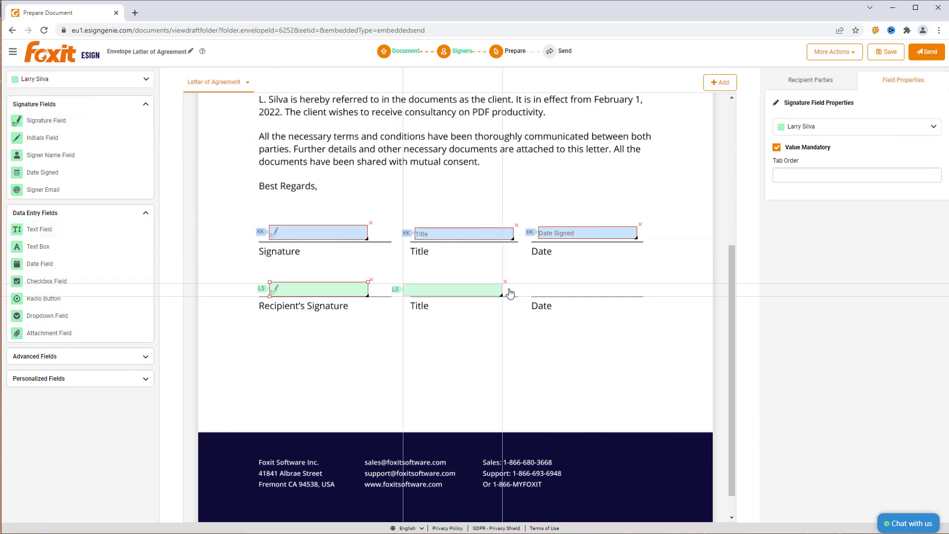
Place the second signer's Title and Date Signed fields on the recipient's row.
{"action": "left_click", "coordinate": [463, 290]}
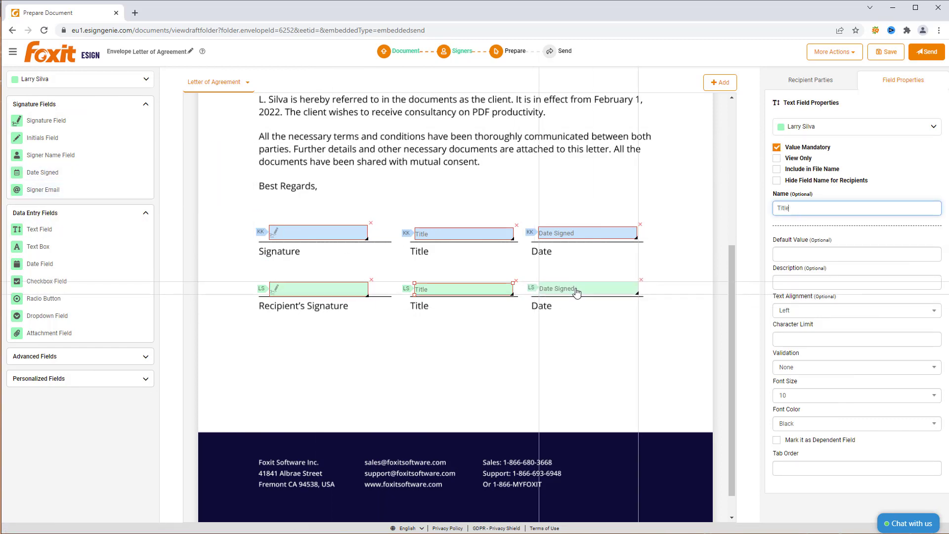
{"action": "left_click", "coordinate": [584, 288]}
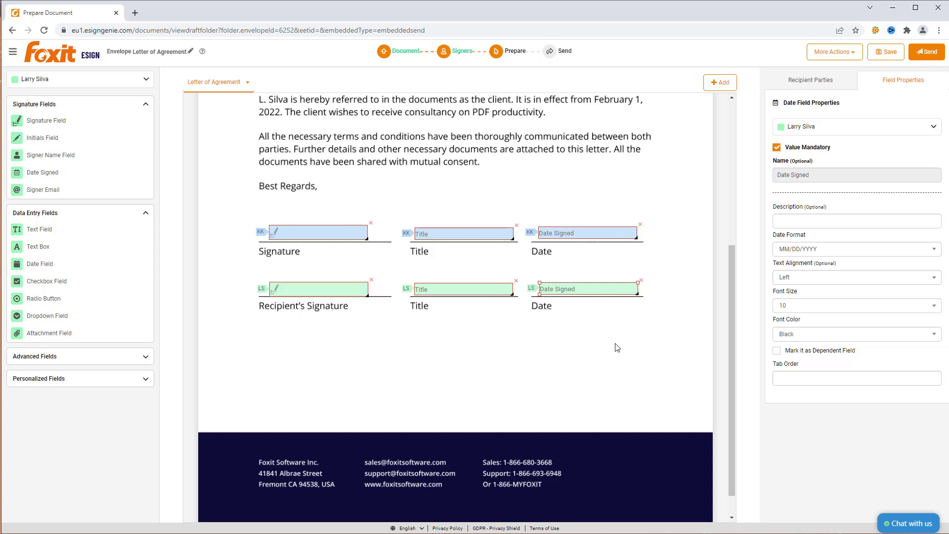
{"action": "left_click", "coordinate": [834, 51]}
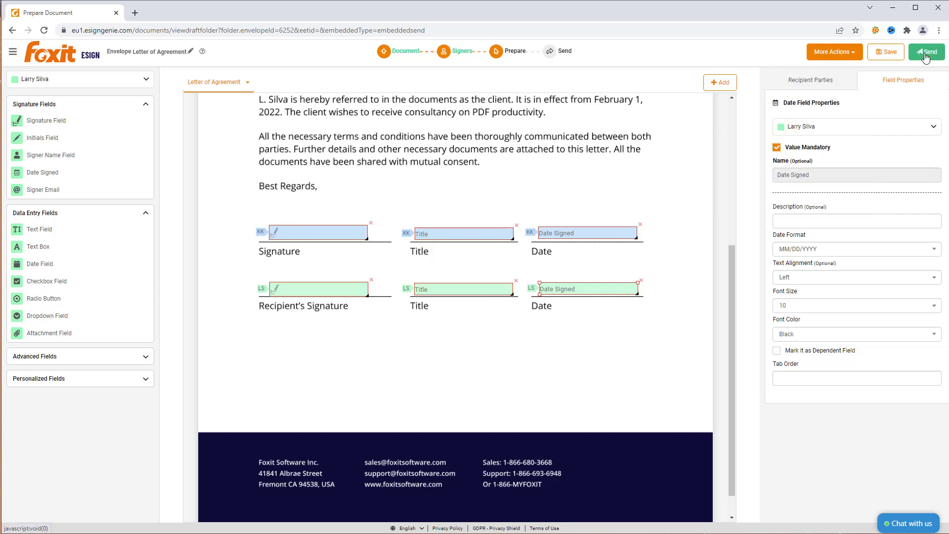
Send the envelope after editing the invitation message in Editor View.
{"action": "left_click", "coordinate": [925, 51]}
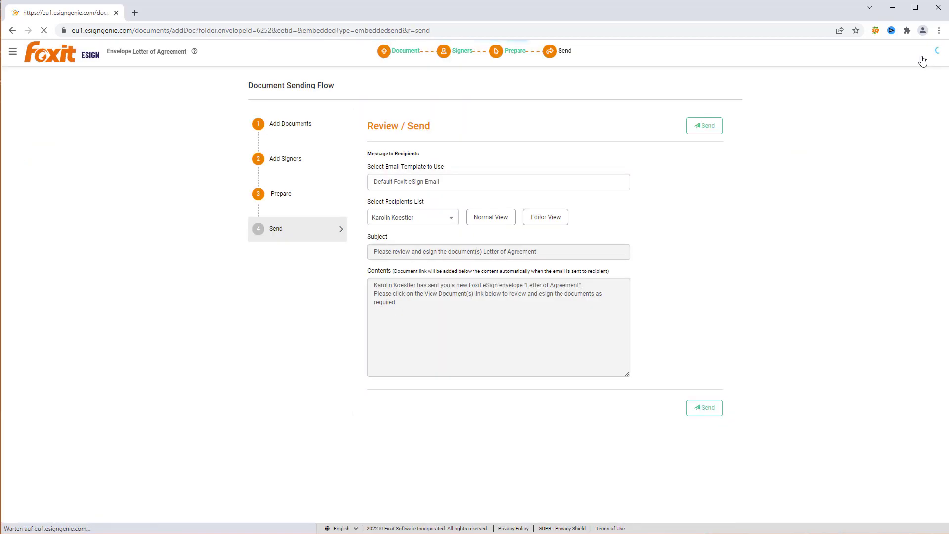
{"action": "left_click", "coordinate": [544, 216]}
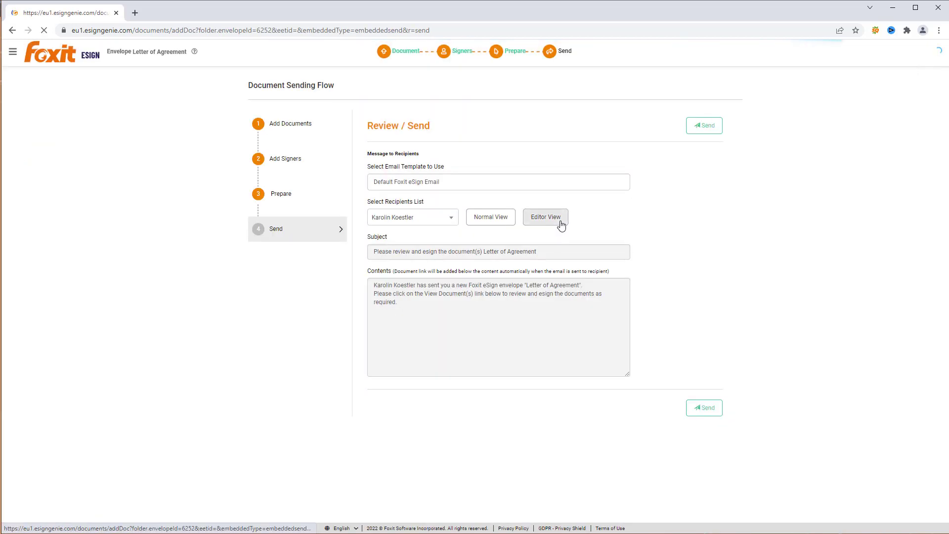
{"action": "left_click", "coordinate": [545, 217]}
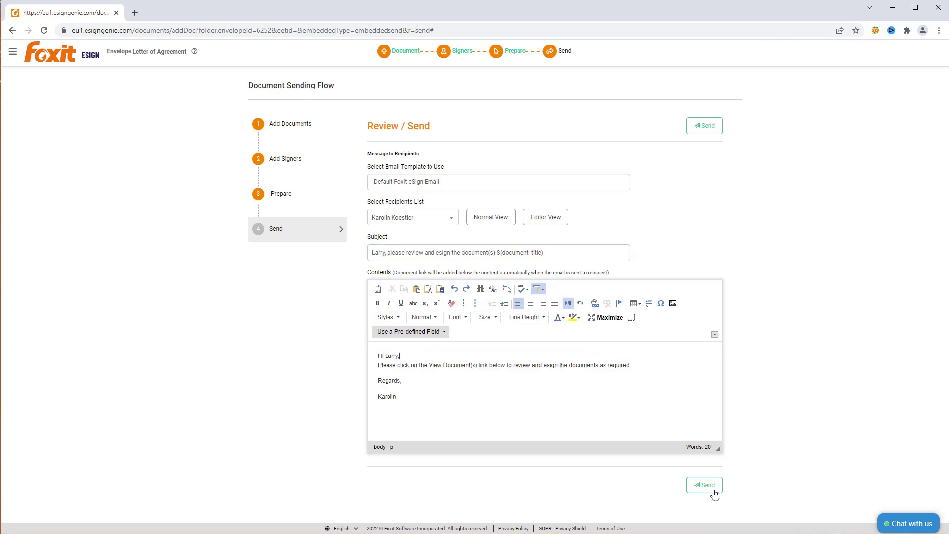
{"action": "left_click", "coordinate": [704, 485]}
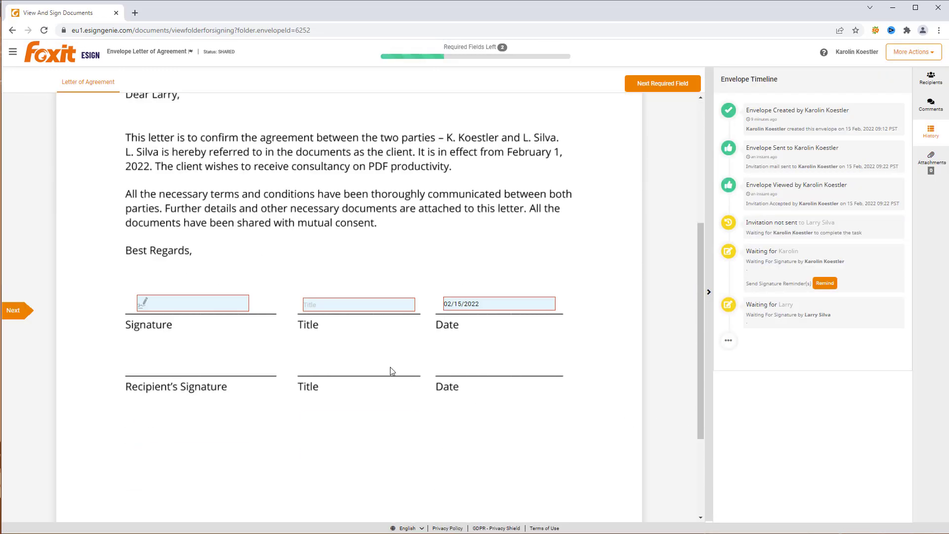
Sign as the first signer with title 'Markting Manager' and finish signing.
{"action": "left_click", "coordinate": [192, 302]}
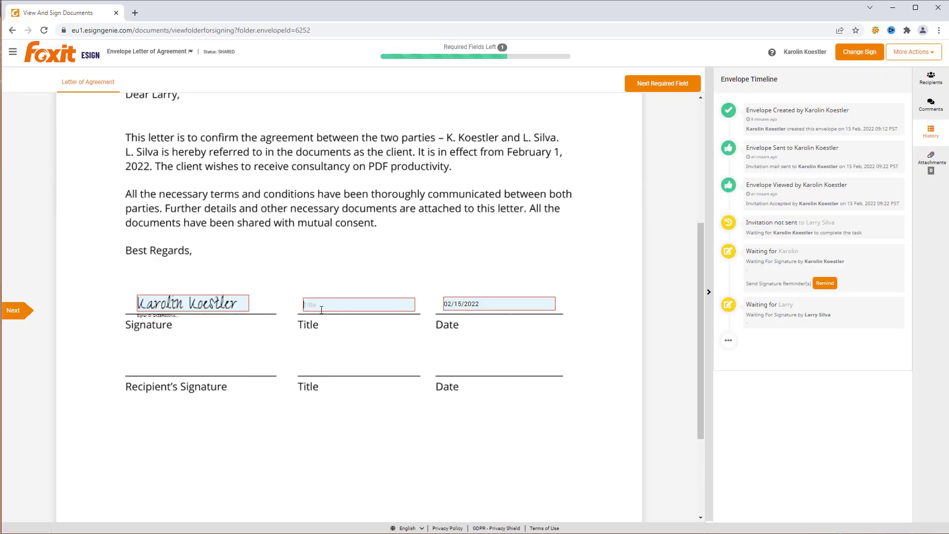
{"action": "type", "text": "Markting Ma"}
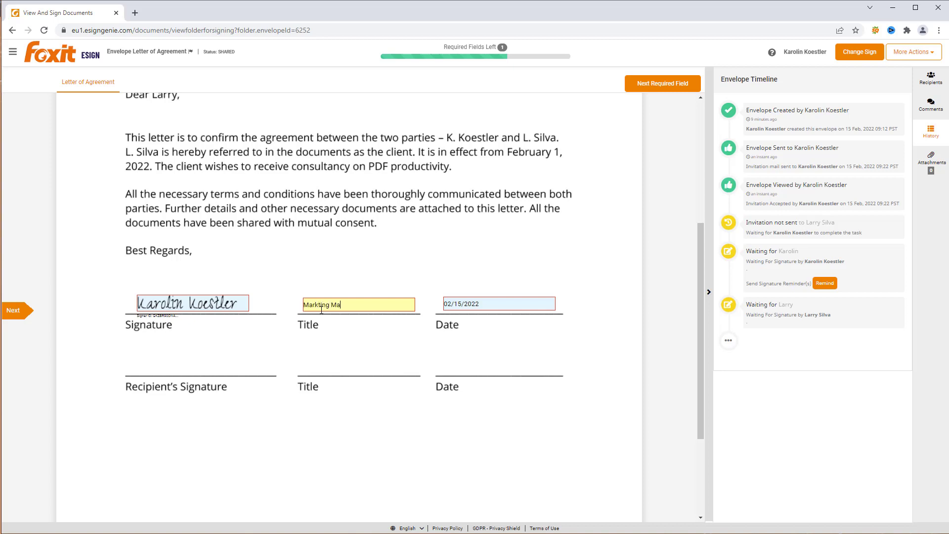
{"action": "type", "text": "nager"}
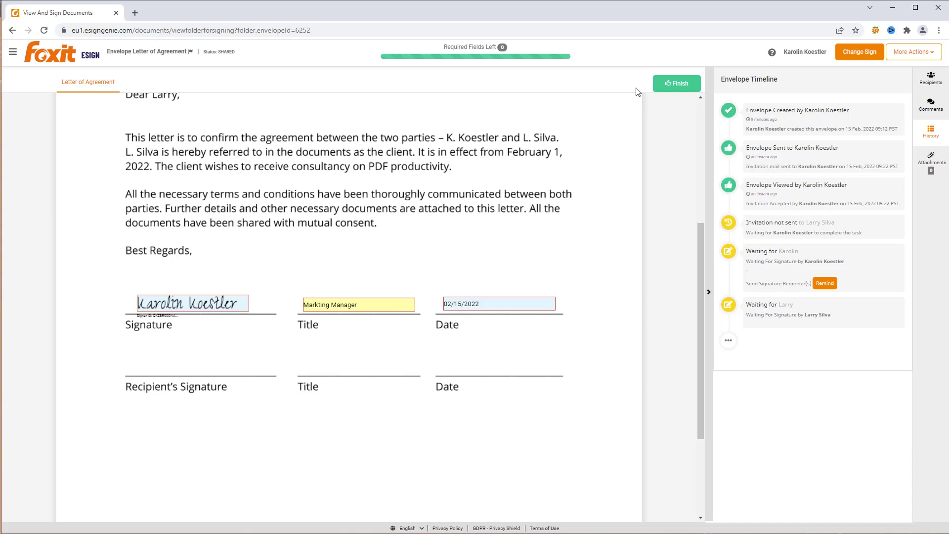
{"action": "left_click", "coordinate": [676, 83]}
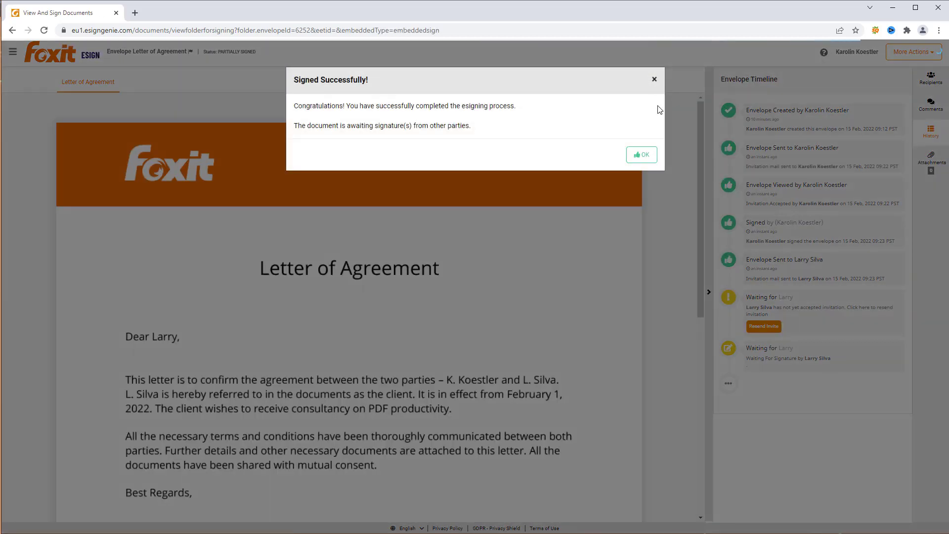
{"action": "left_click", "coordinate": [641, 154]}
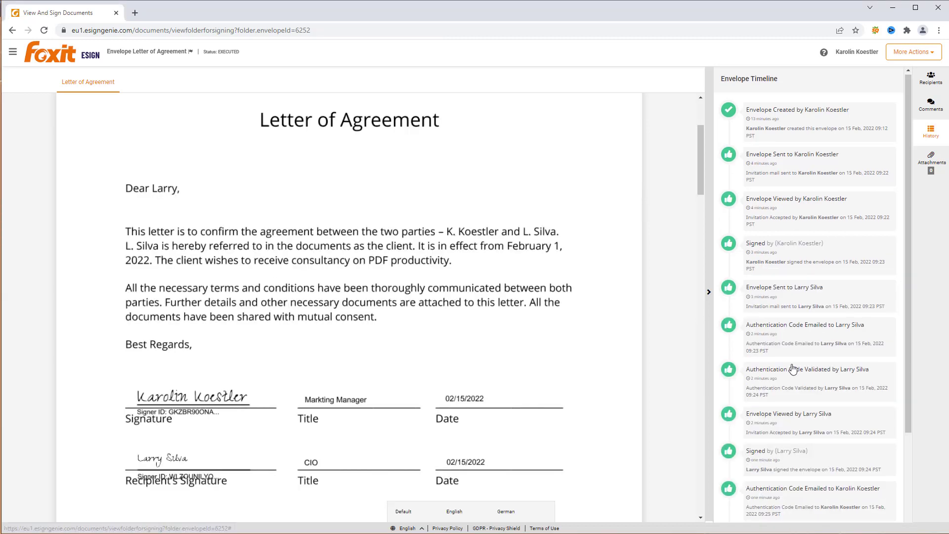
Review the signed document and certificate, then view the Completed documents list.
{"action": "scroll", "scroll_direction": "down", "scroll_amount": 3}
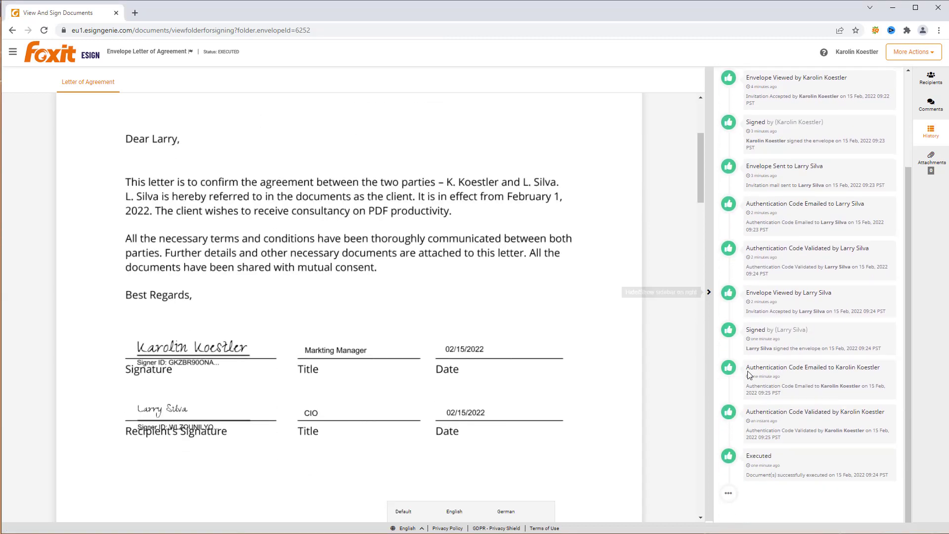
{"action": "scroll", "scroll_direction": "down", "scroll_amount": 3}
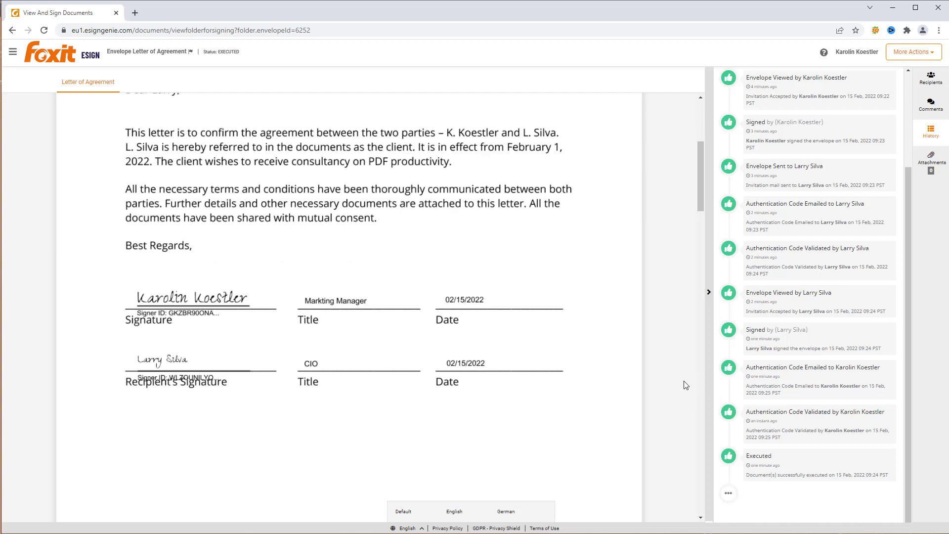
{"action": "scroll", "scroll_direction": "down", "scroll_amount": 3}
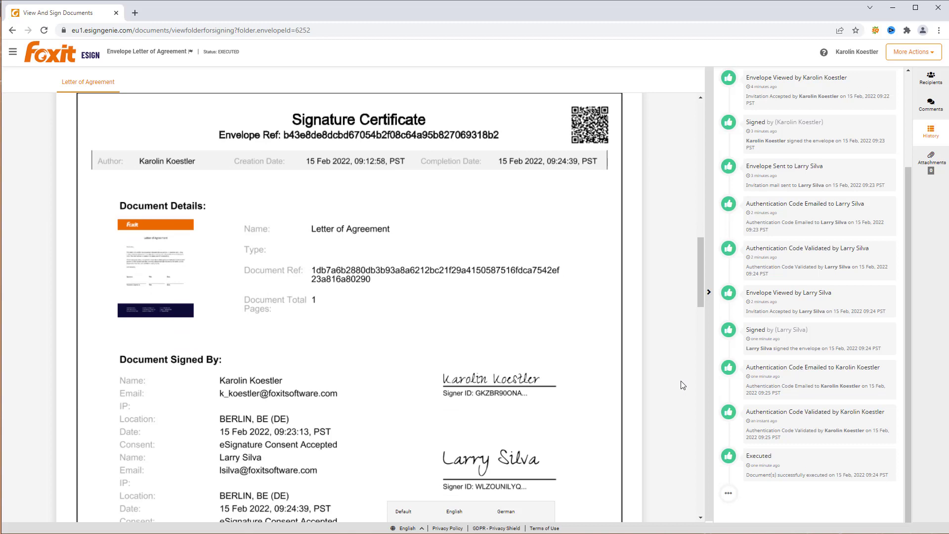
{"action": "mouse_move", "coordinate": [20, 79]}
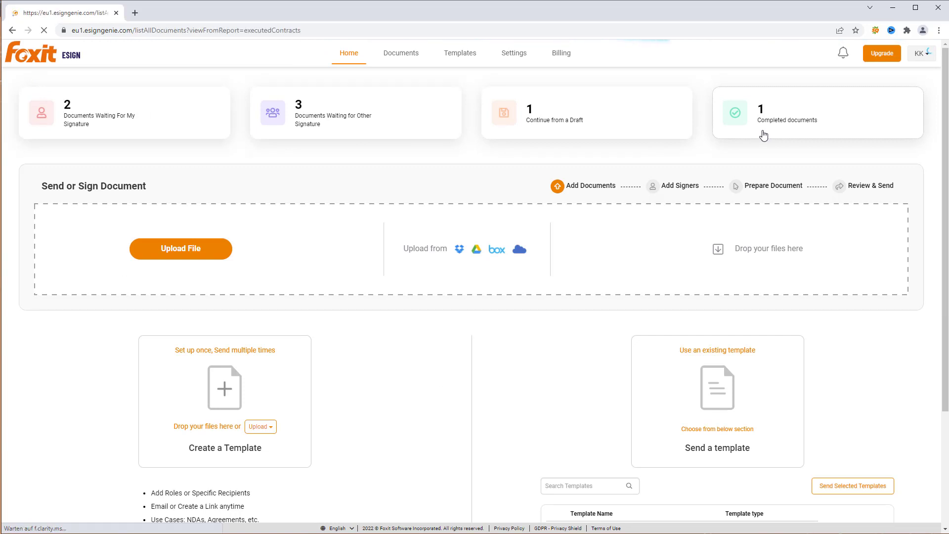
{"action": "left_click", "coordinate": [787, 120]}
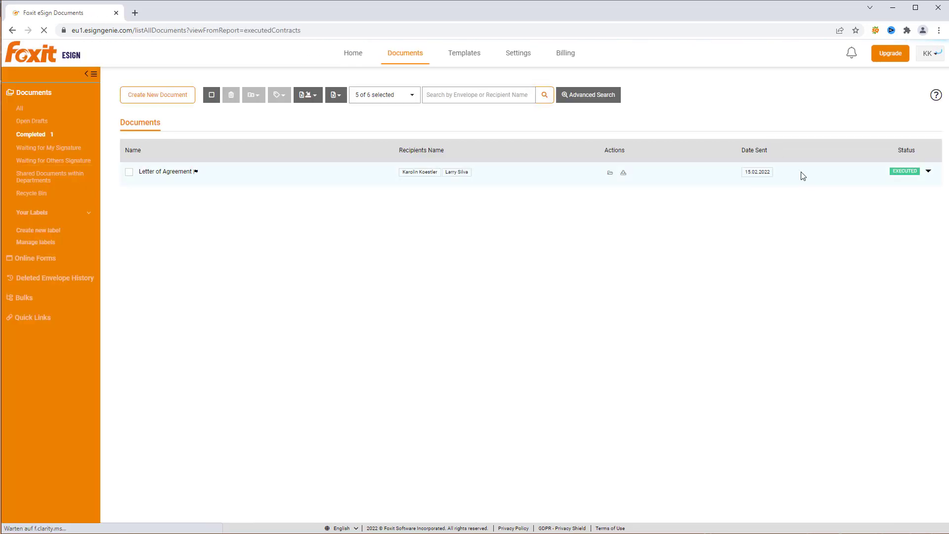